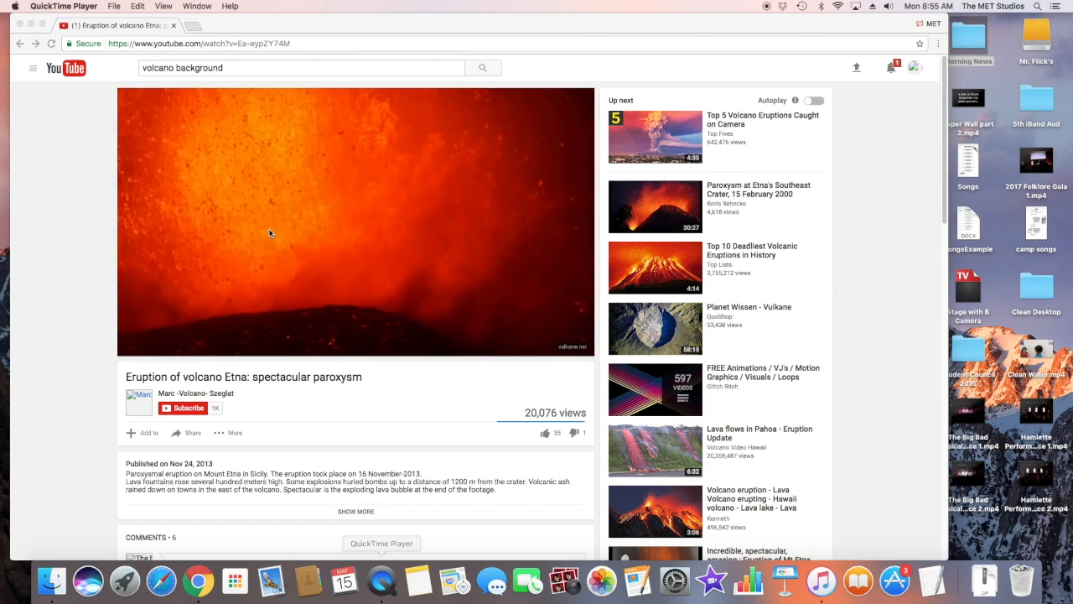
Review QuickTime's new-recording options, then return to the volcano video in Chrome.
click(114, 7)
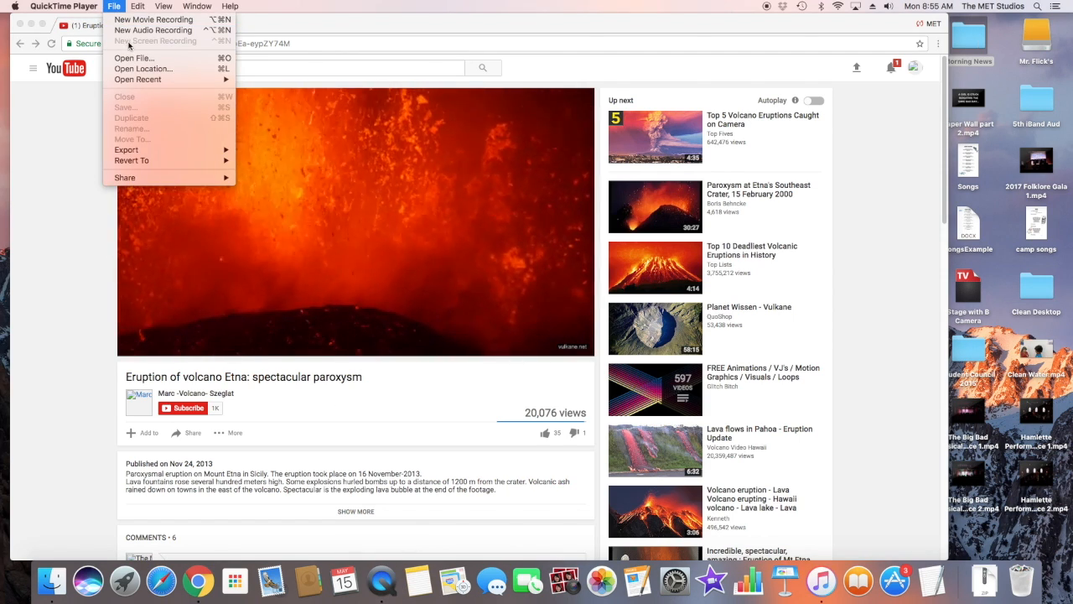
click(450, 196)
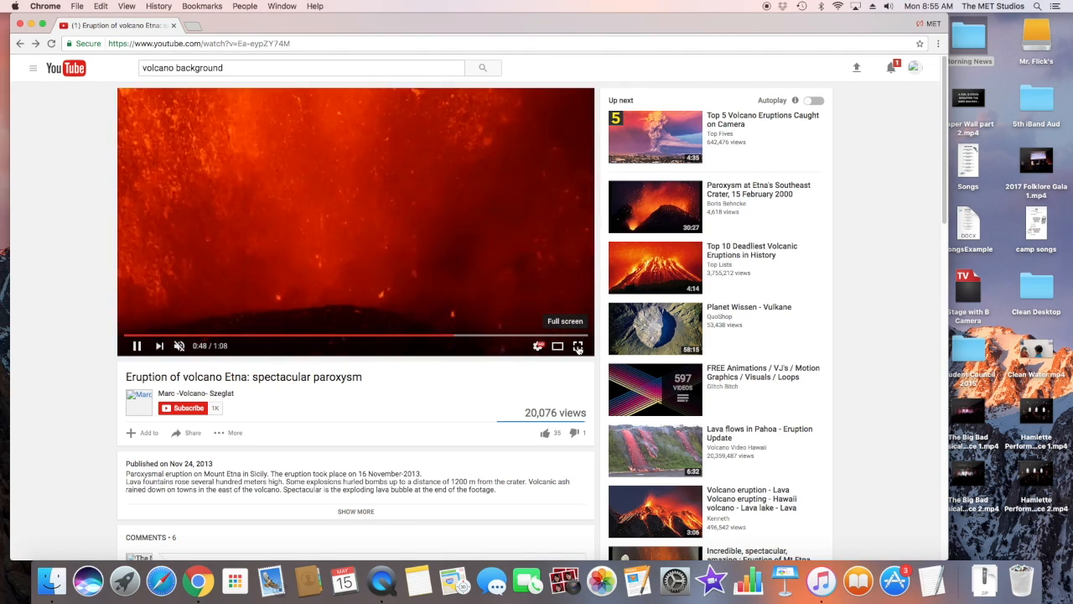
Expand the Etna eruption video to fill the whole display.
click(577, 345)
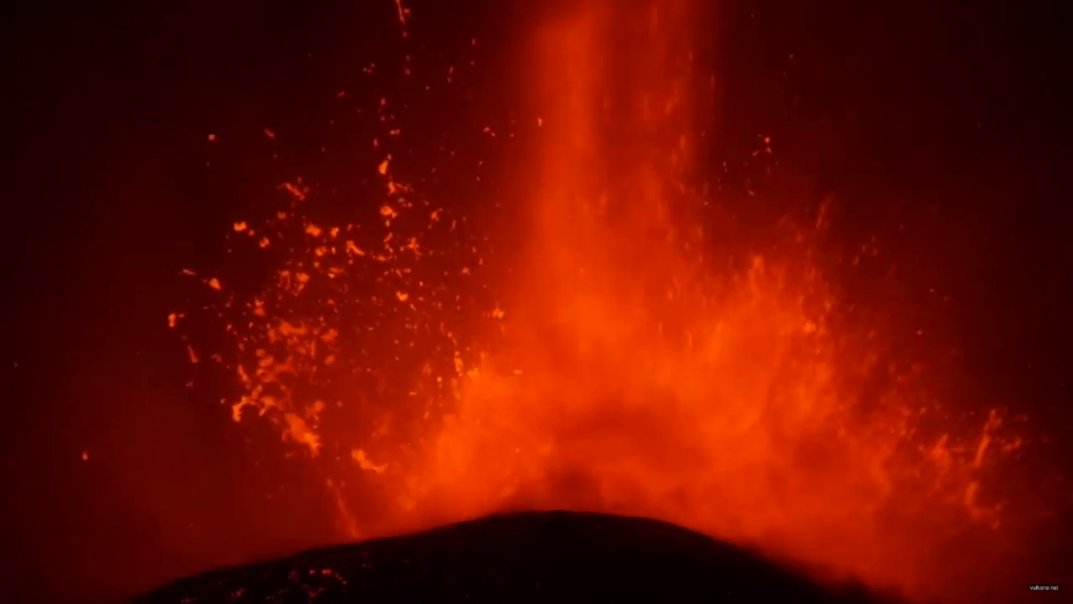
mouse_move(771, 27)
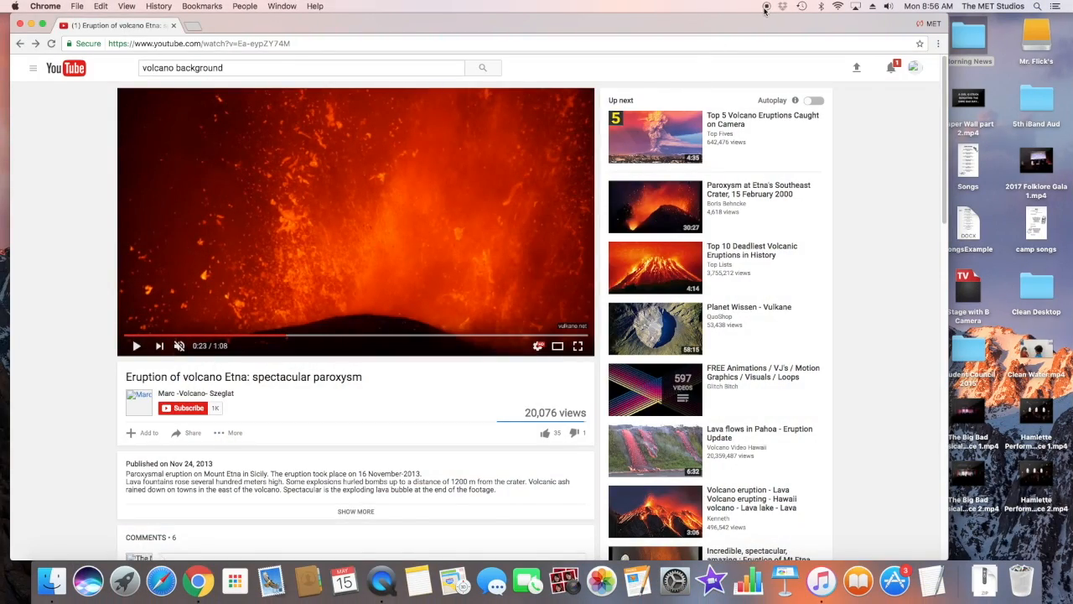
mouse_move(737, 32)
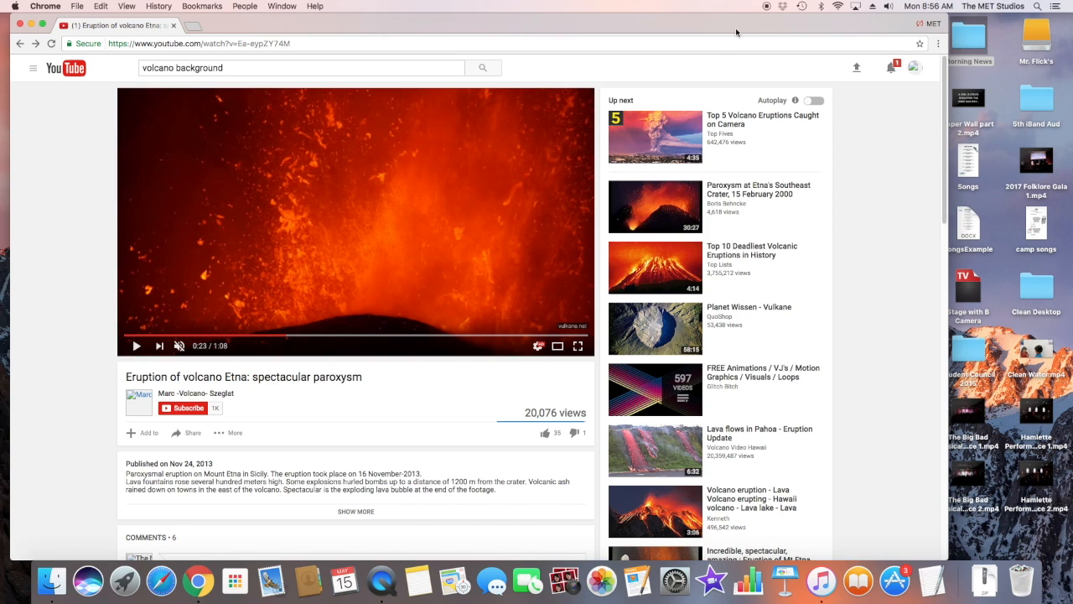